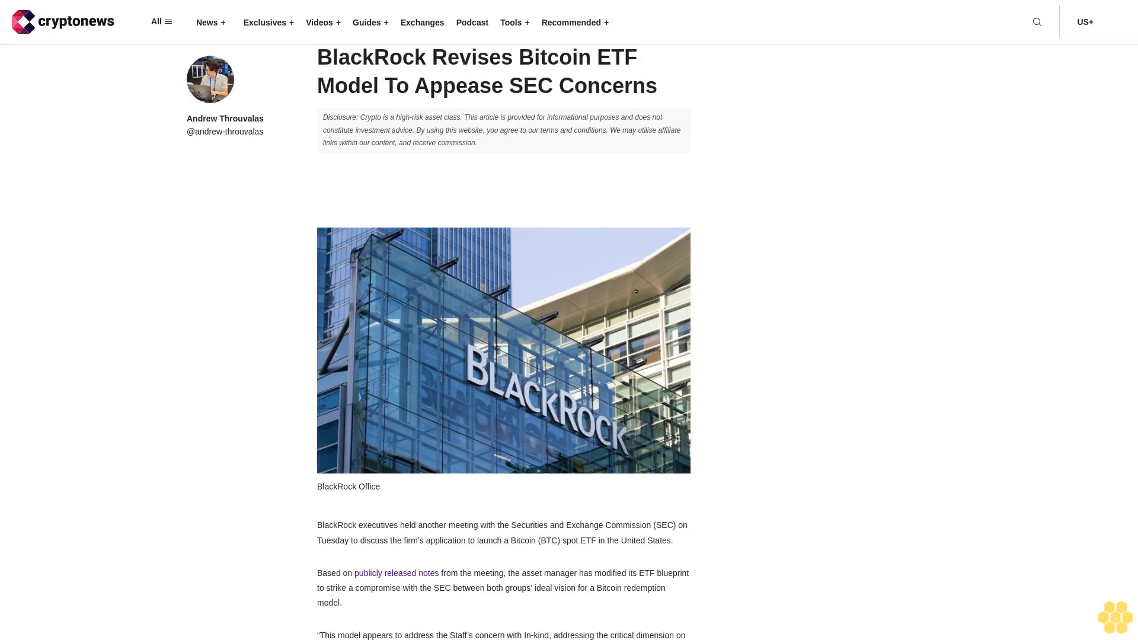
scroll(down, 3)
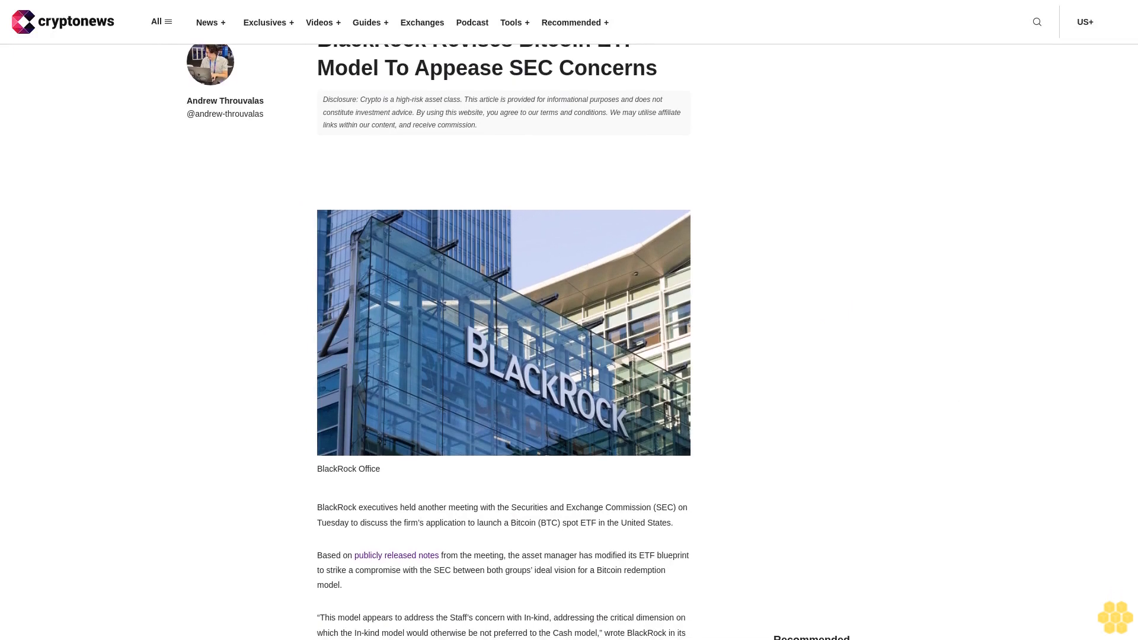
scroll(down, 3)
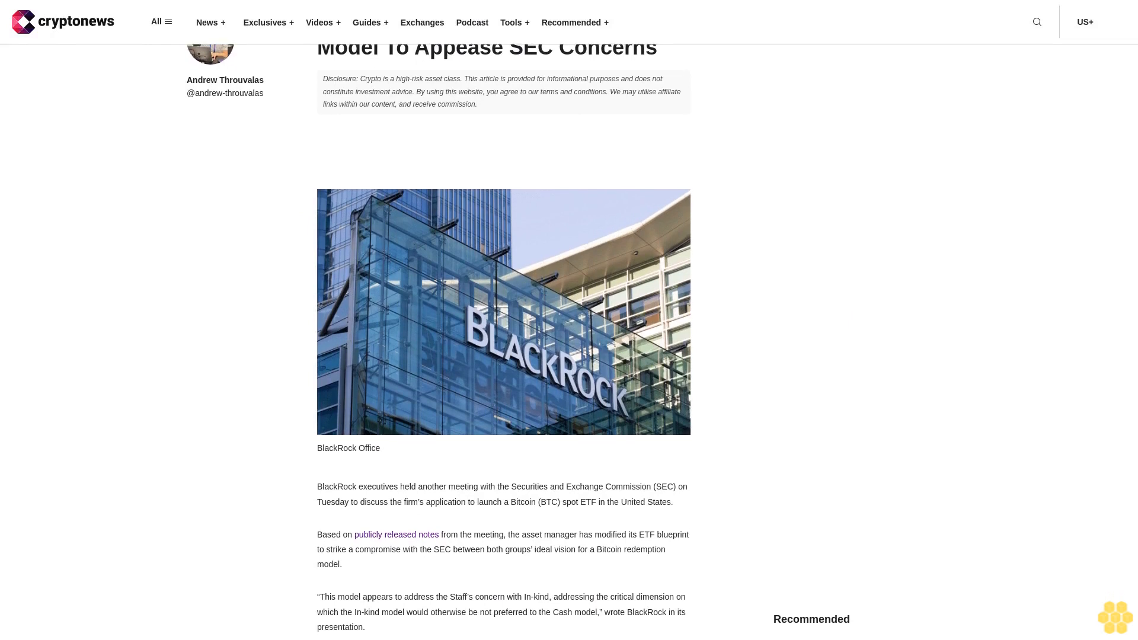
scroll(down, 3)
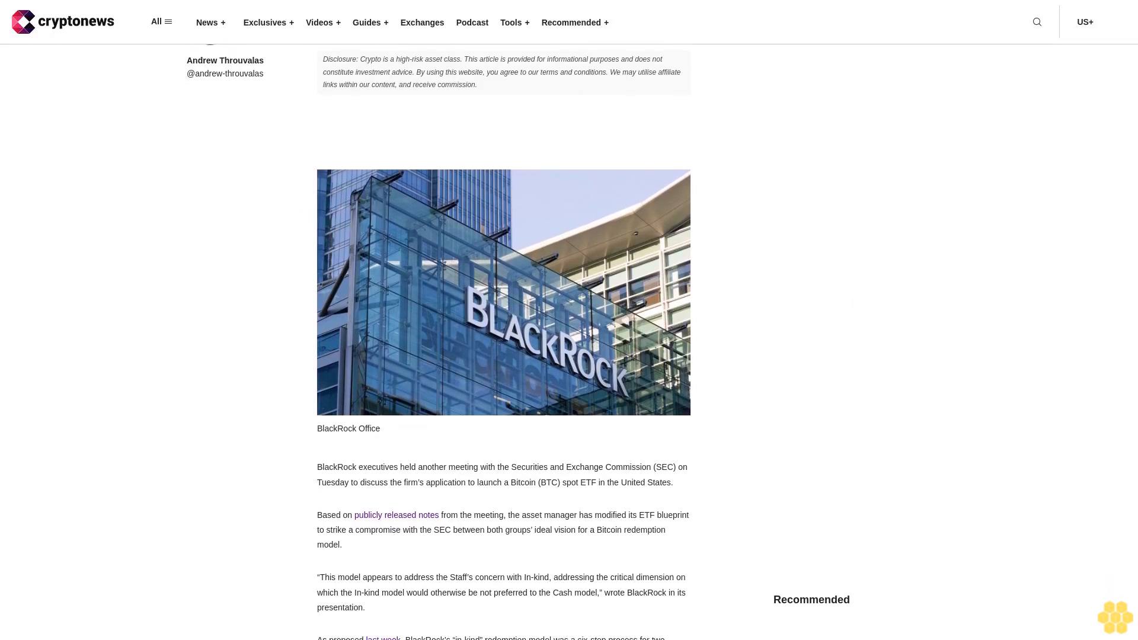
scroll(down, 3)
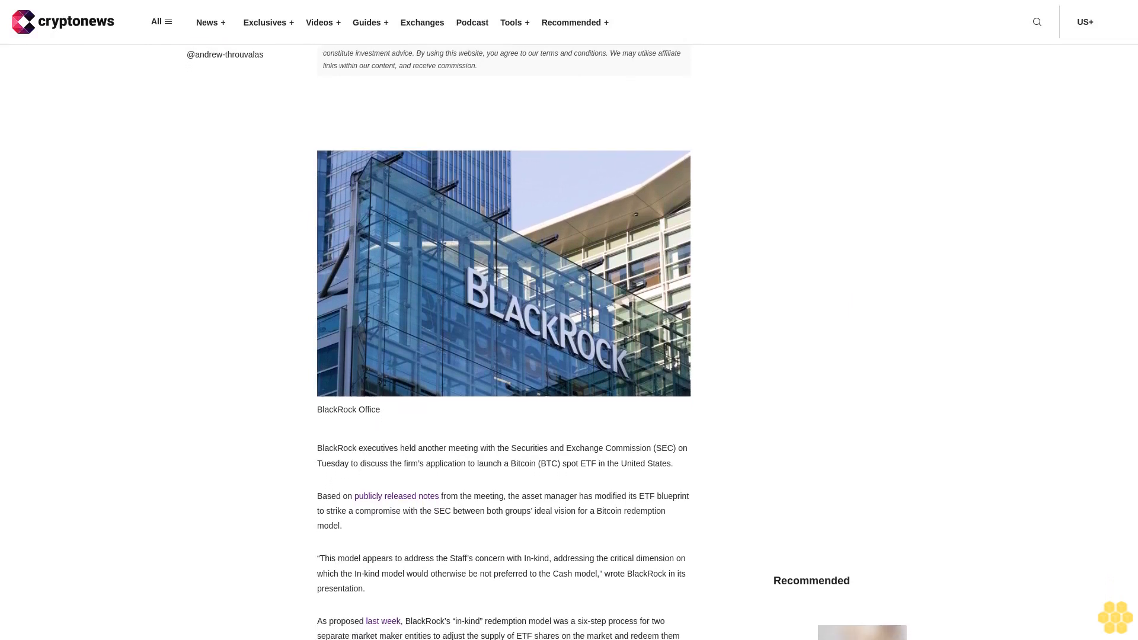
scroll(down, 3)
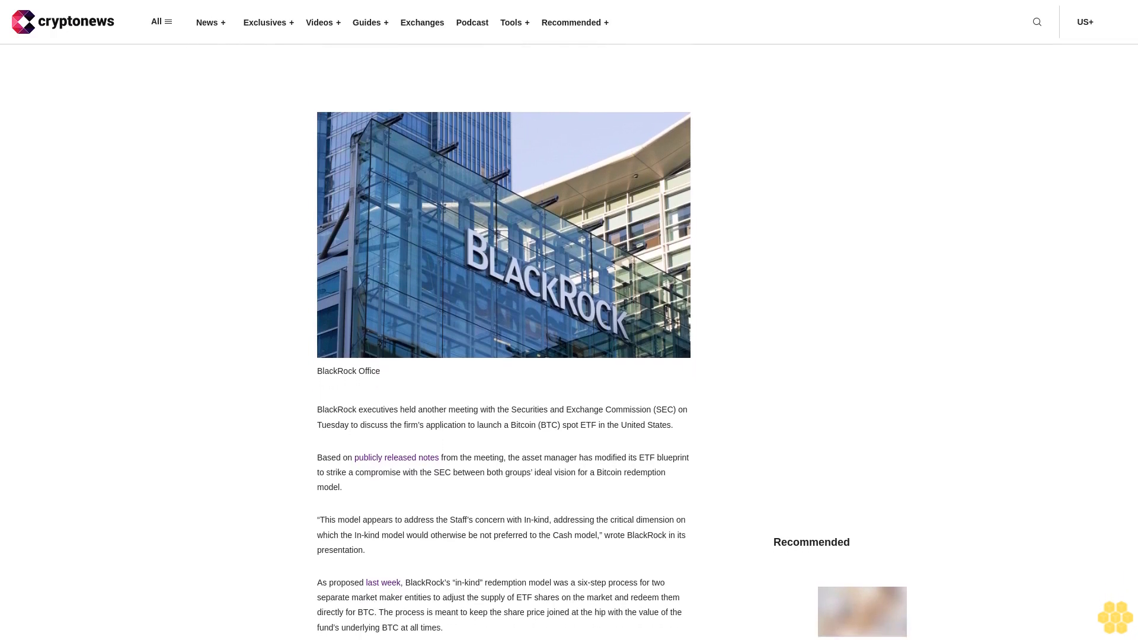
scroll(down, 3)
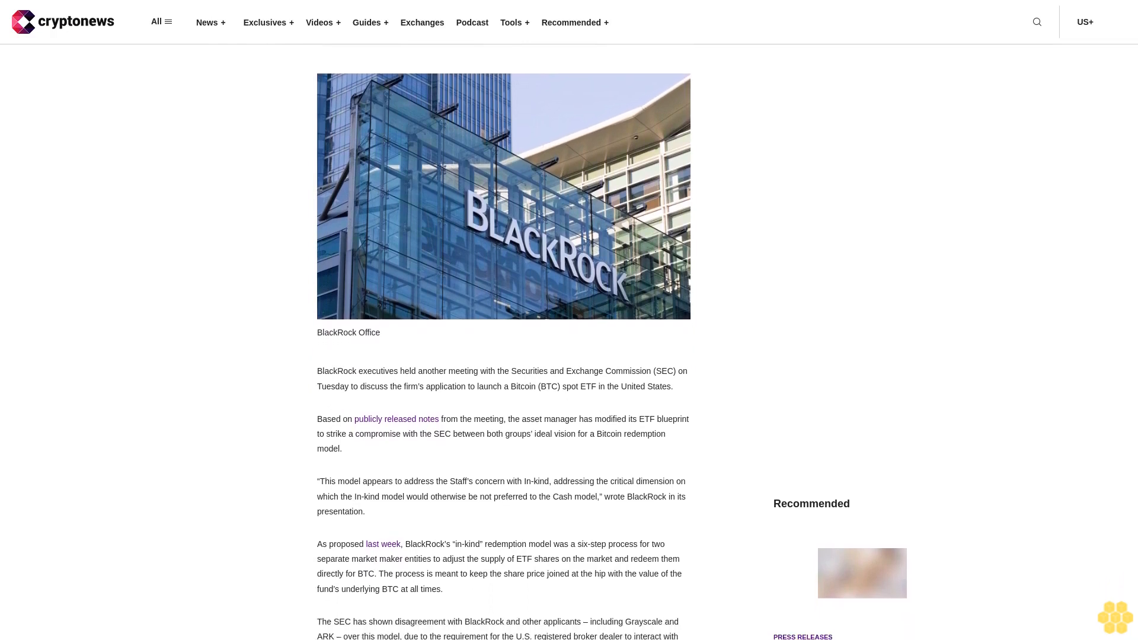
scroll(down, 3)
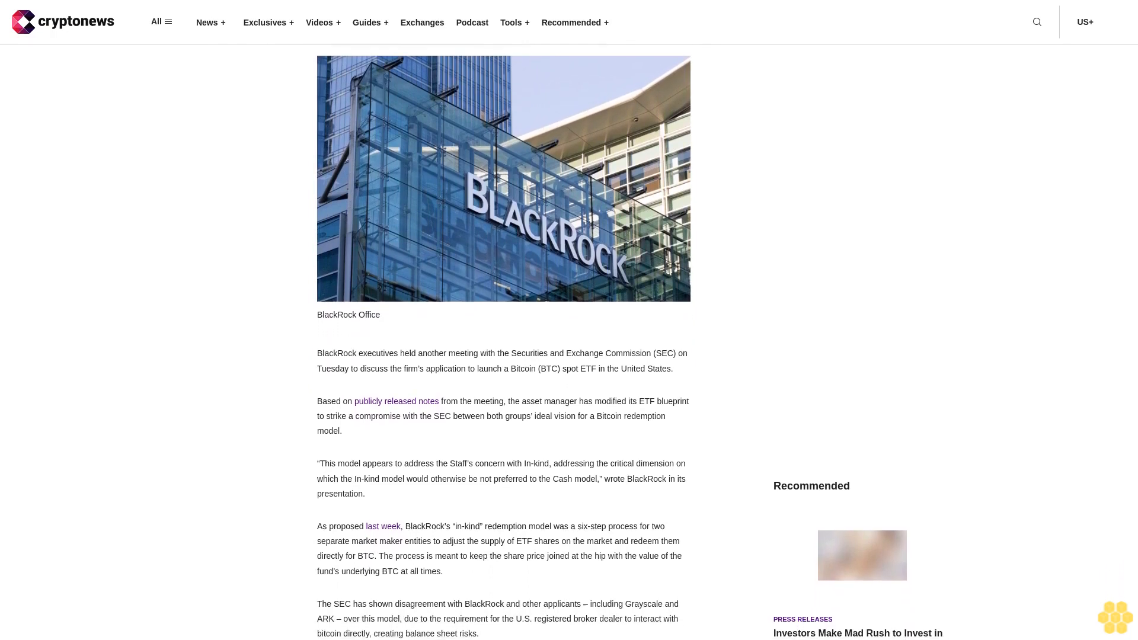
scroll(down, 3)
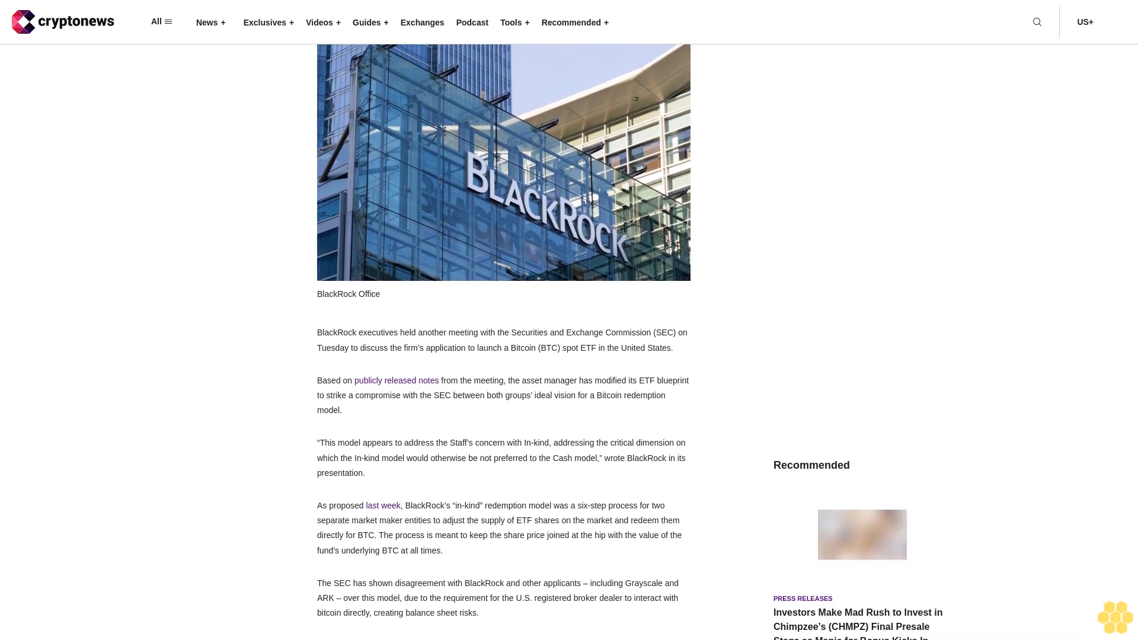
scroll(down, 3)
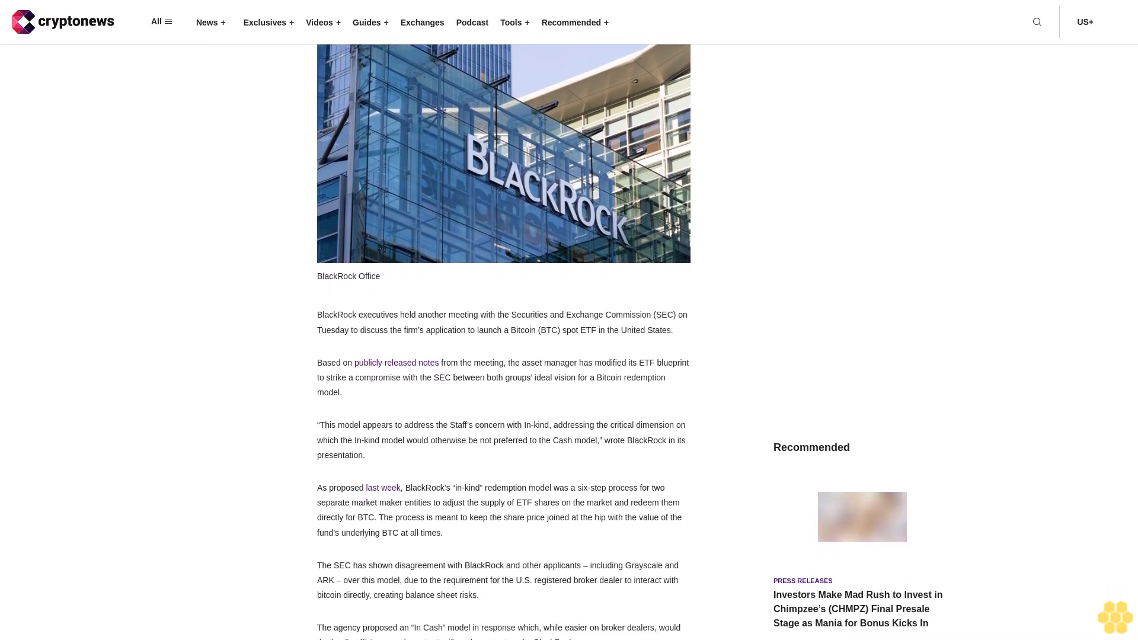
scroll(down, 3)
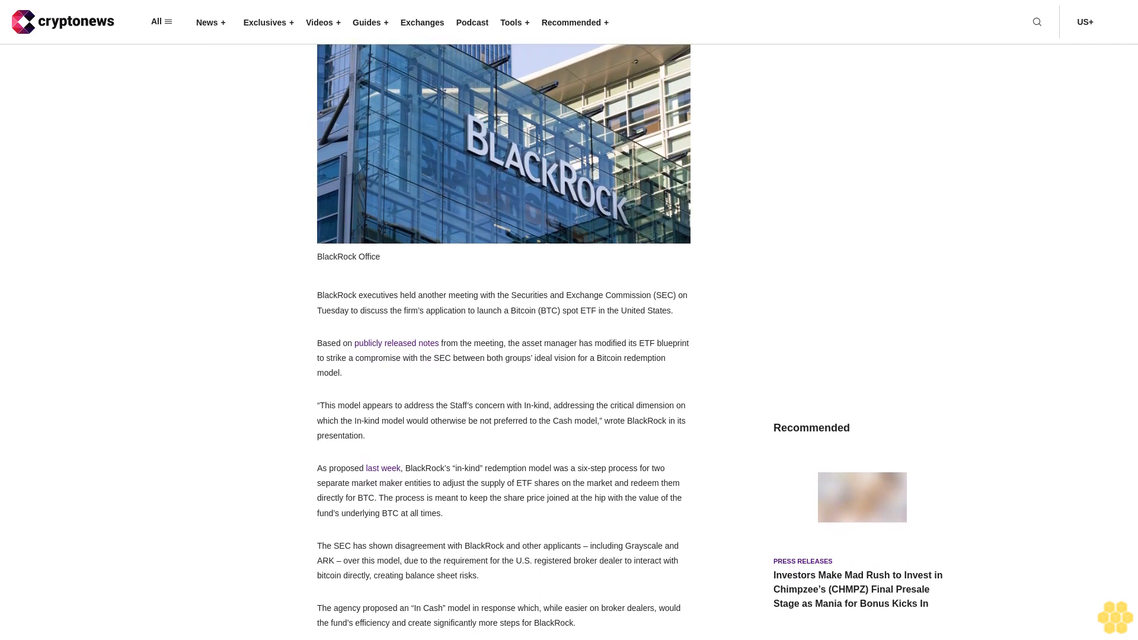
scroll(down, 3)
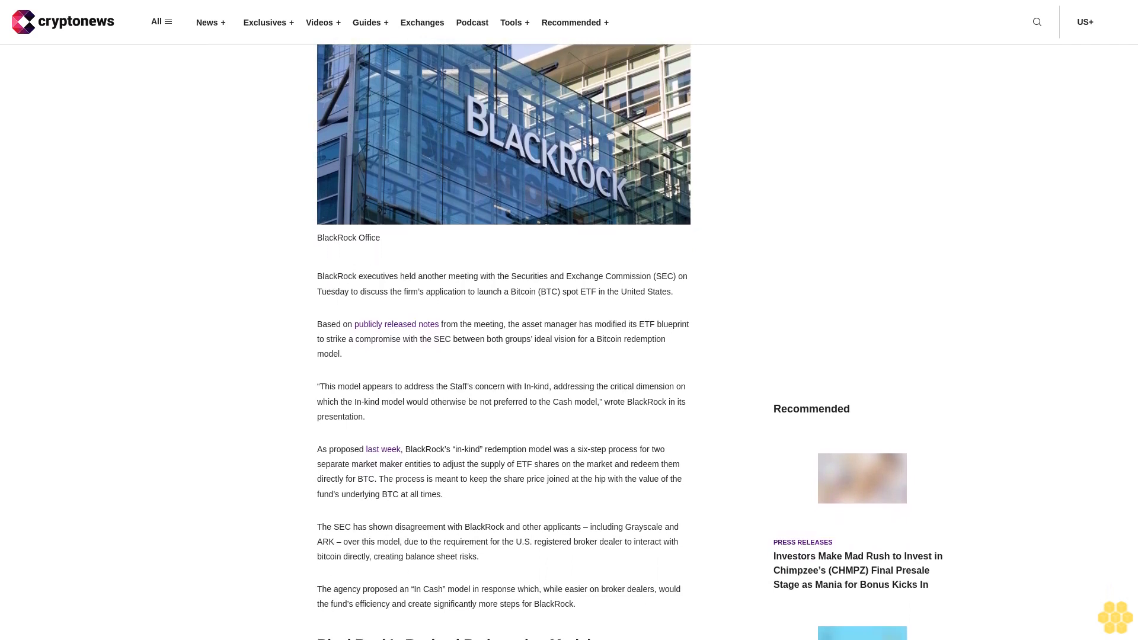
scroll(down, 3)
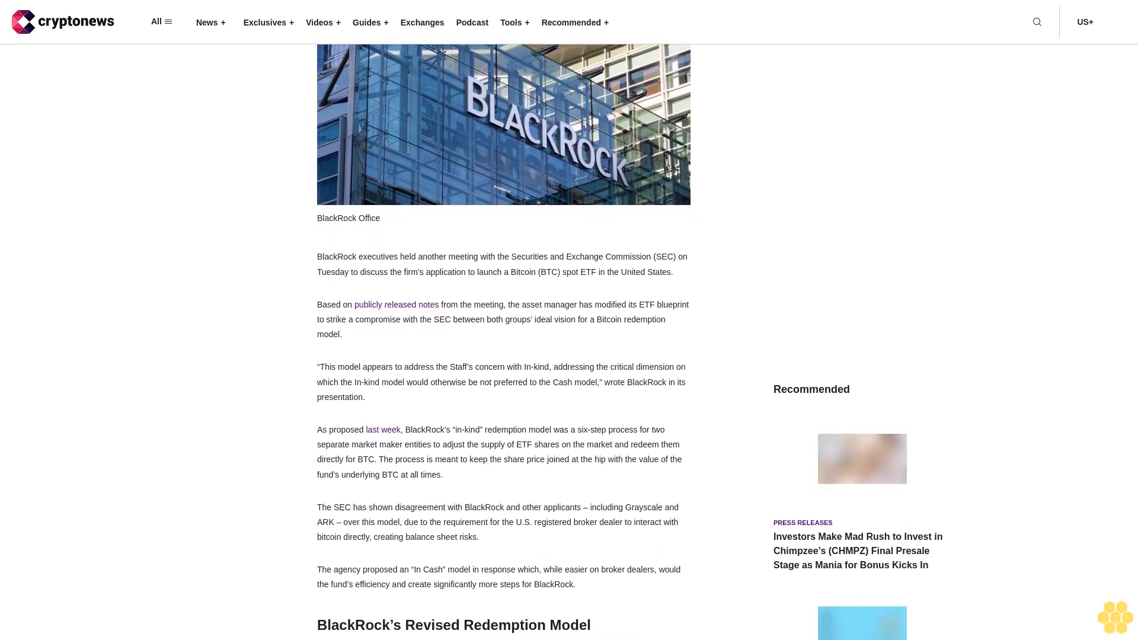
scroll(down, 3)
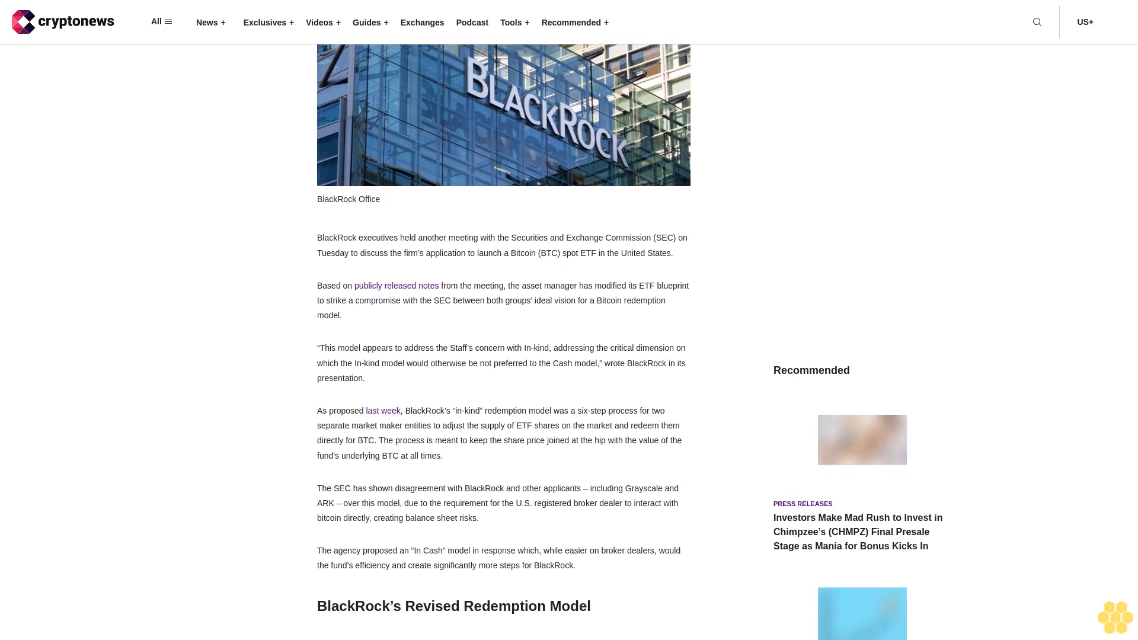
scroll(down, 3)
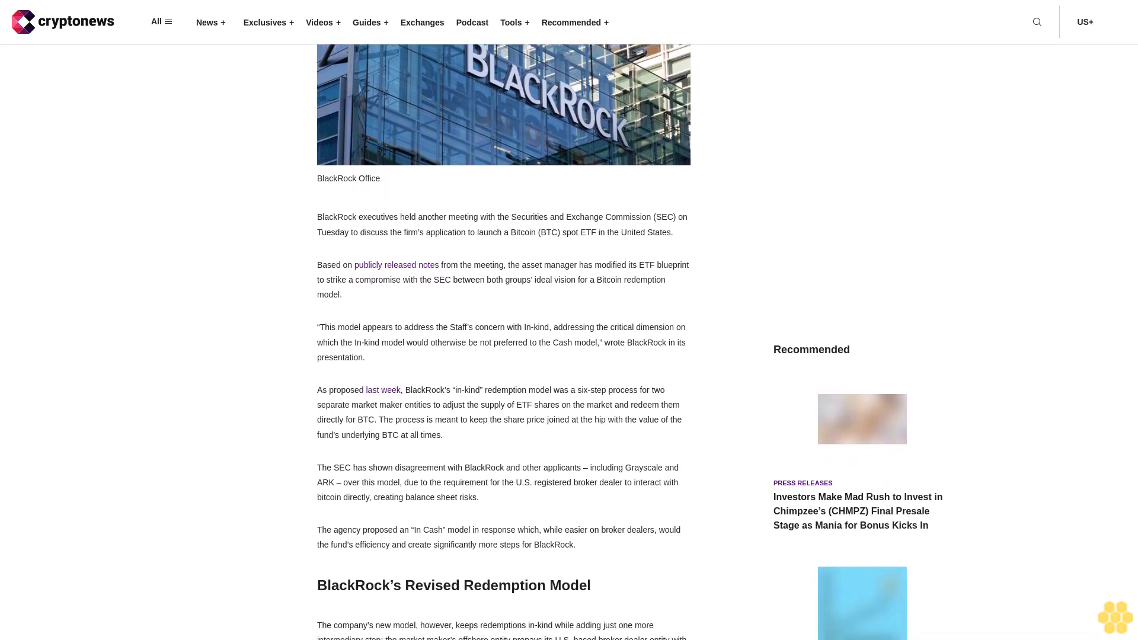
scroll(down, 3)
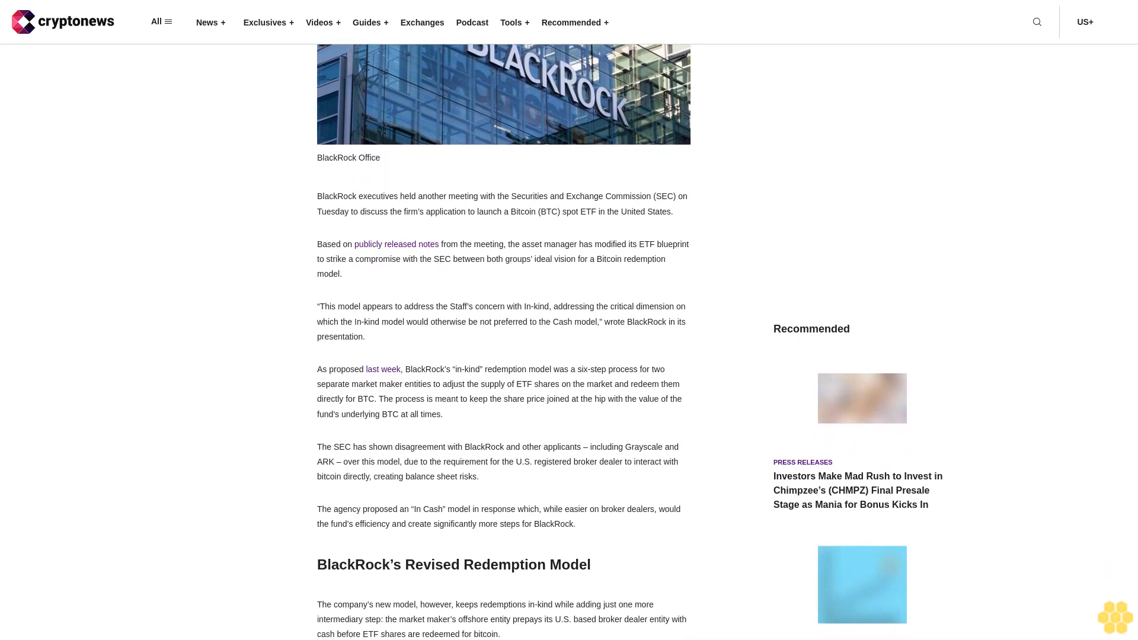
scroll(down, 3)
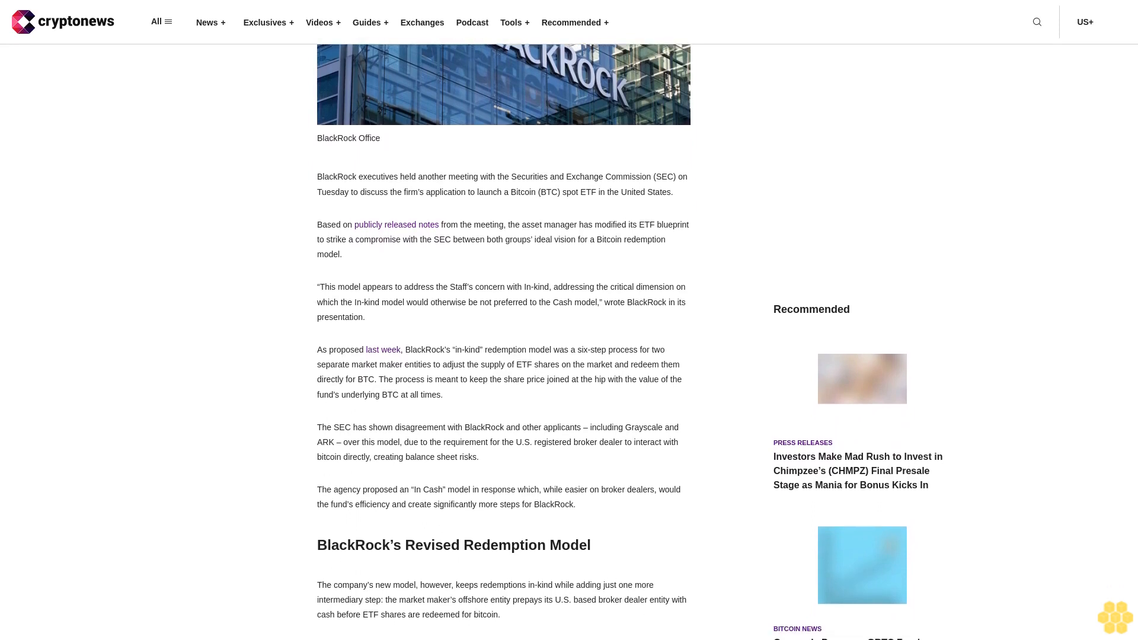
scroll(down, 3)
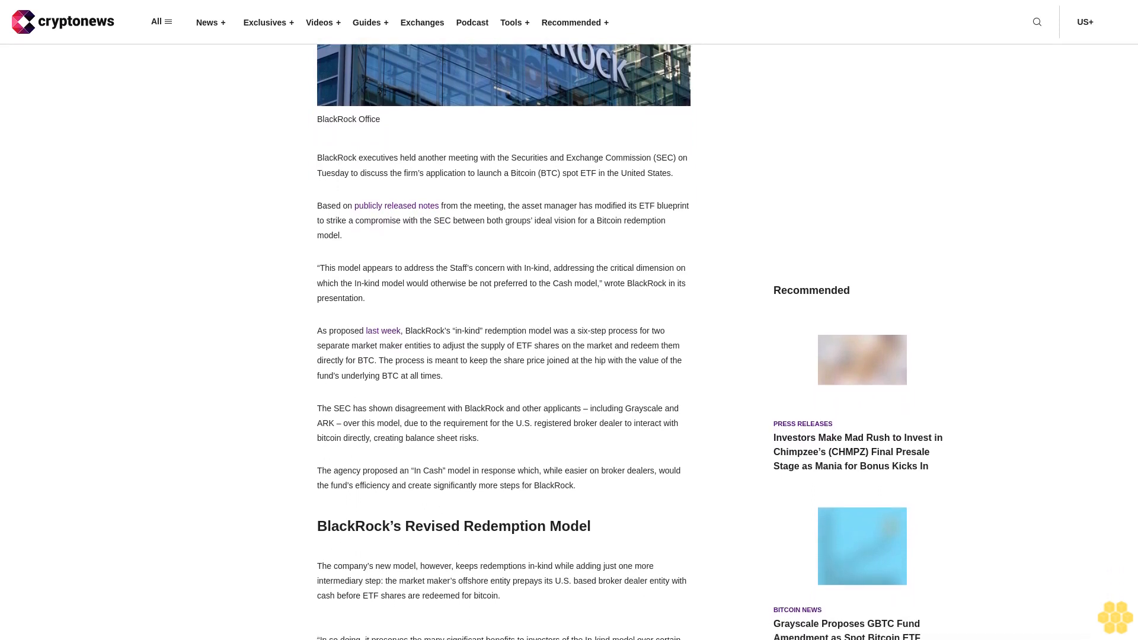
scroll(down, 3)
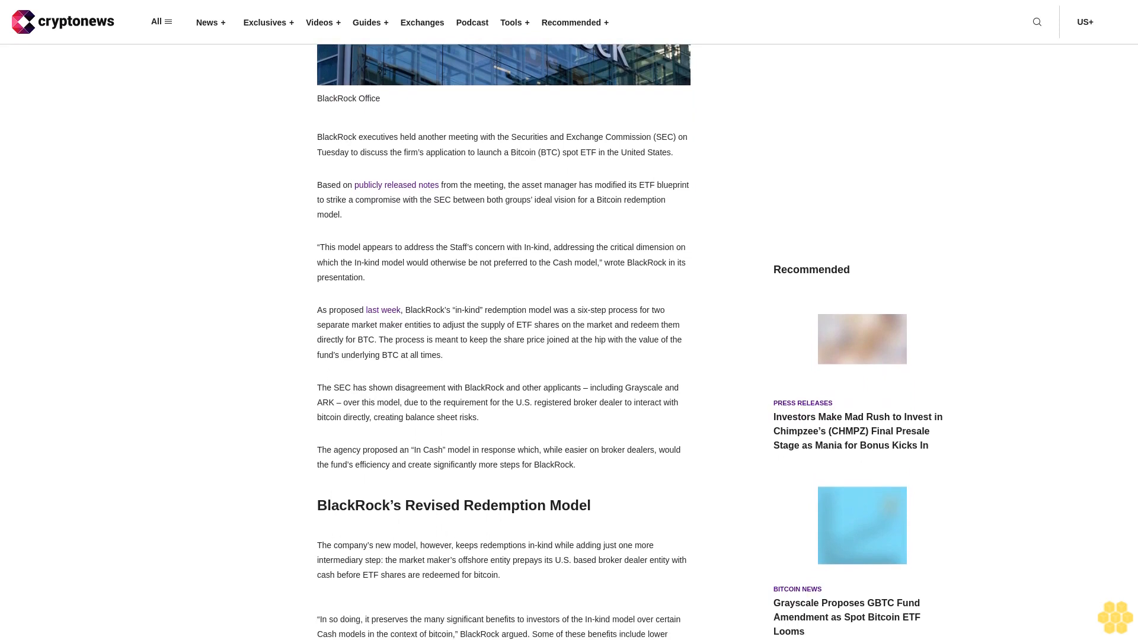
scroll(down, 3)
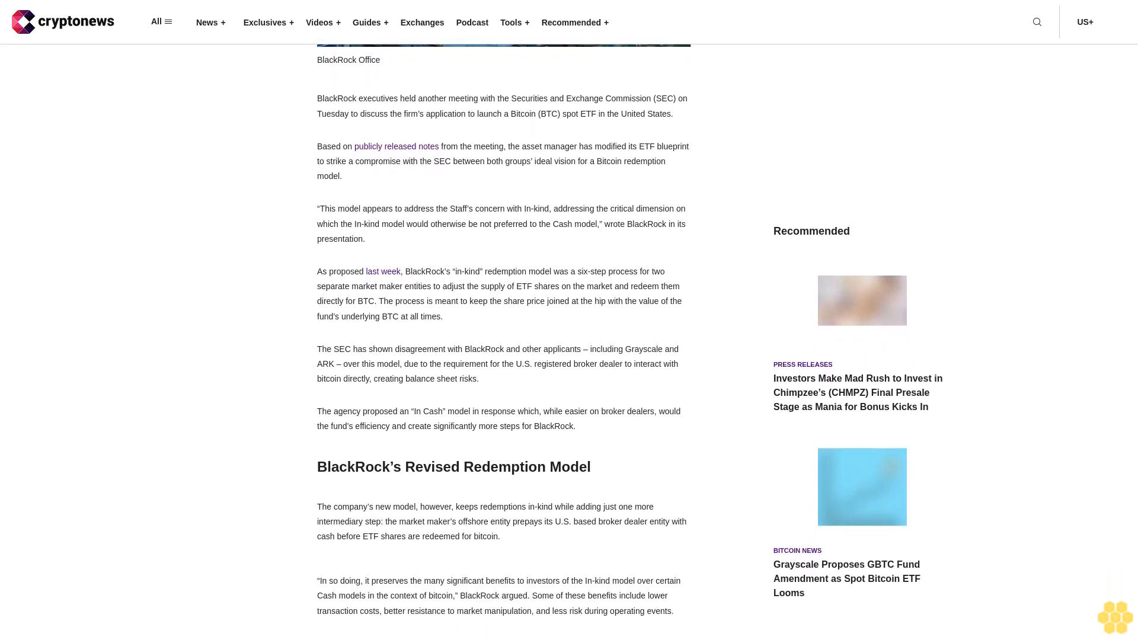
scroll(down, 3)
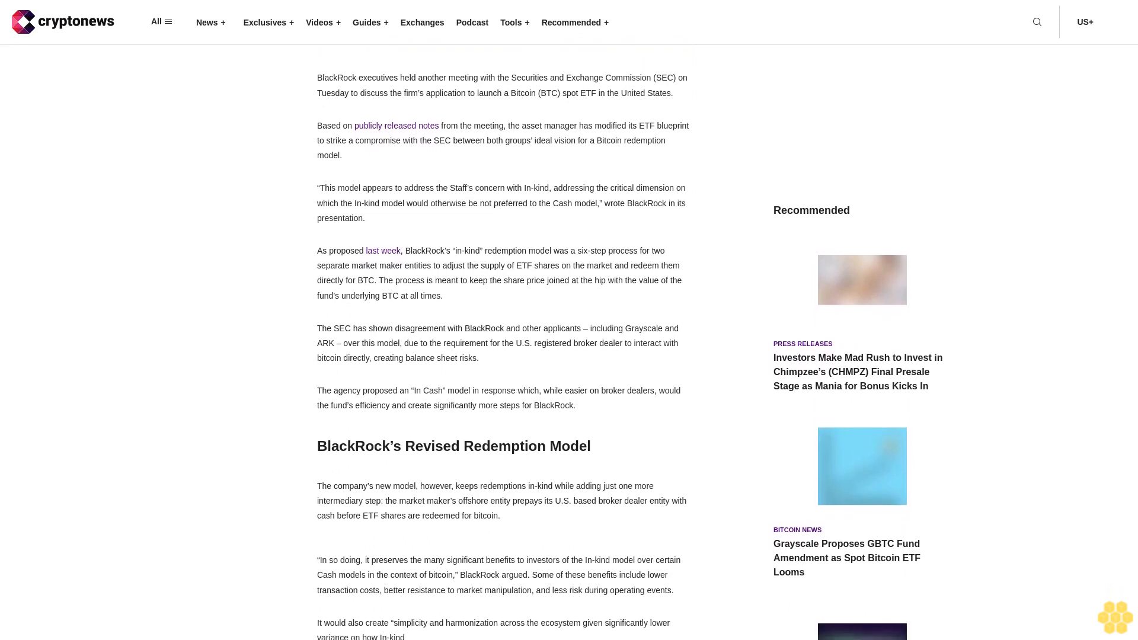
scroll(down, 3)
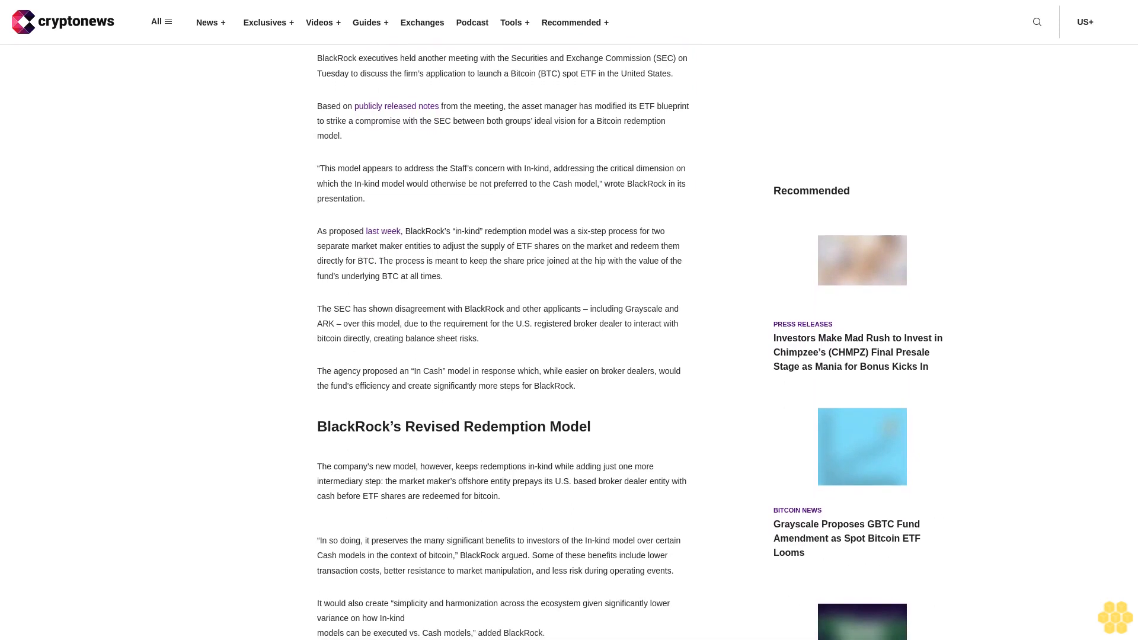
scroll(down, 3)
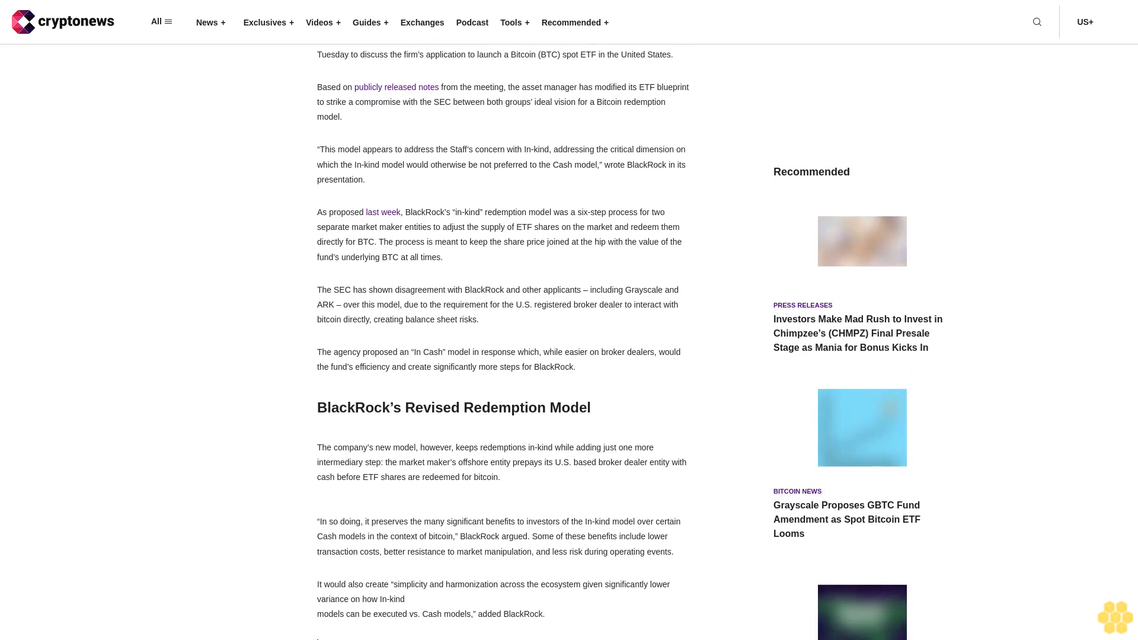
scroll(down, 3)
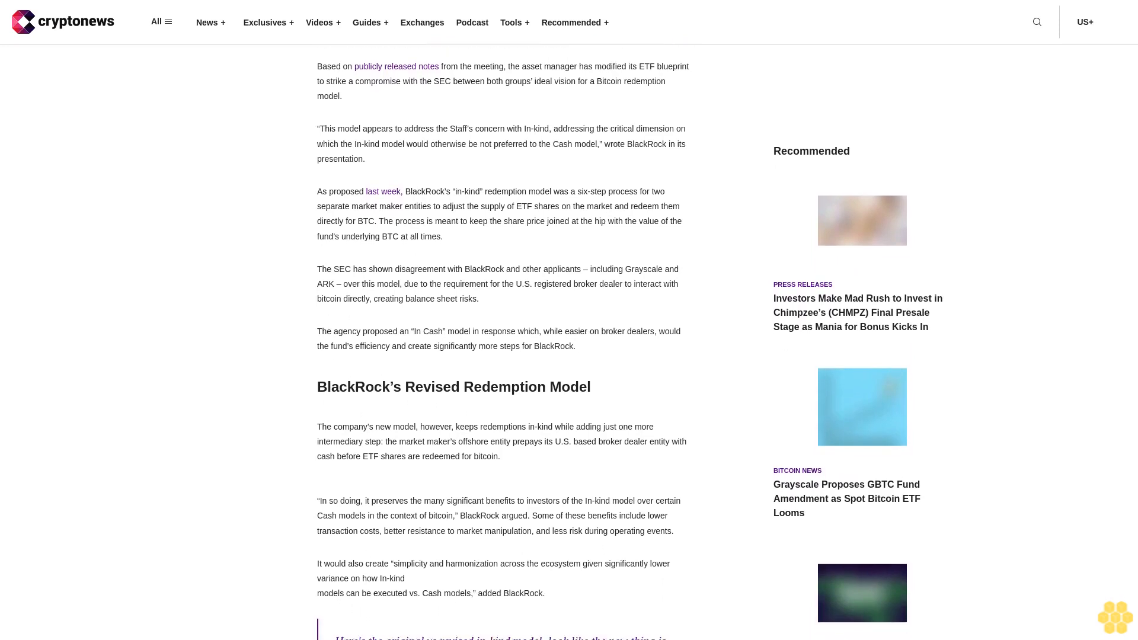
scroll(down, 3)
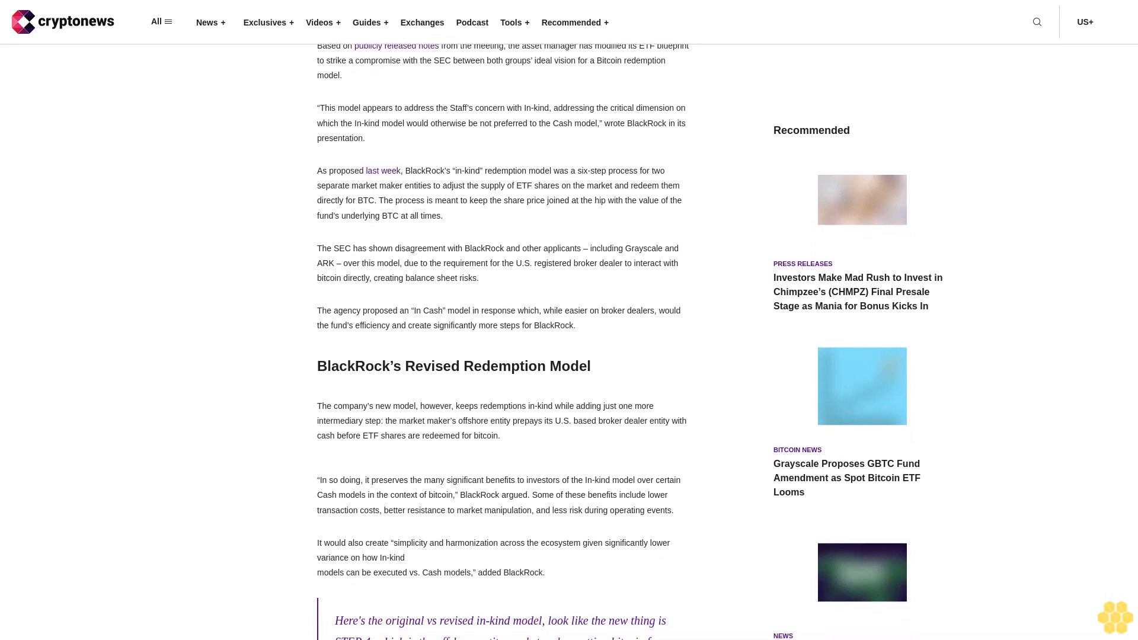
scroll(down, 3)
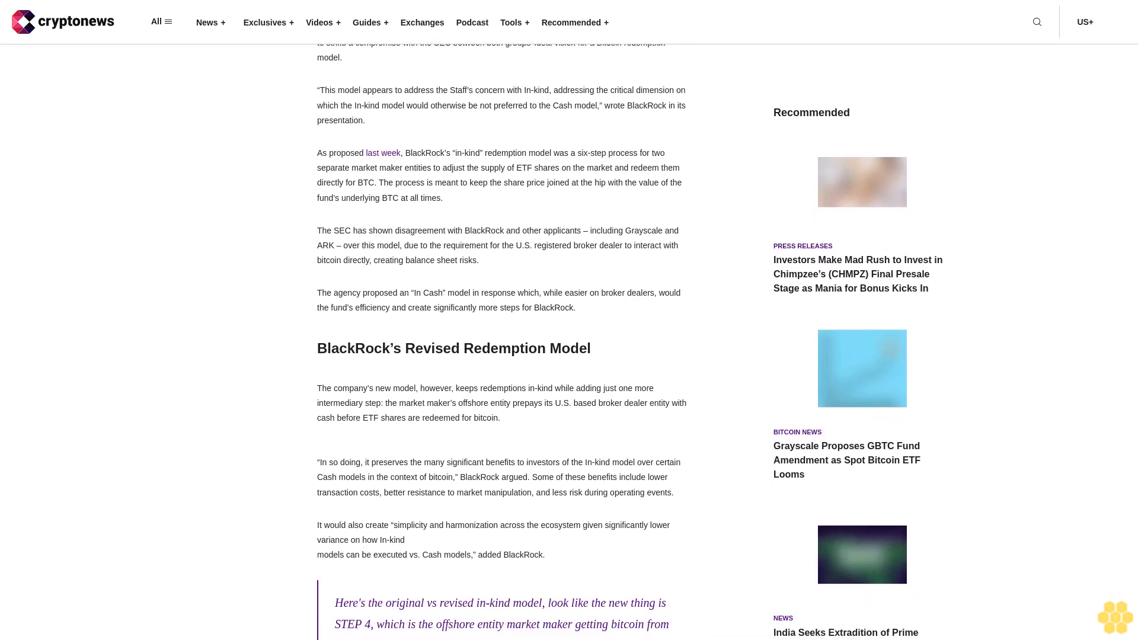
scroll(down, 3)
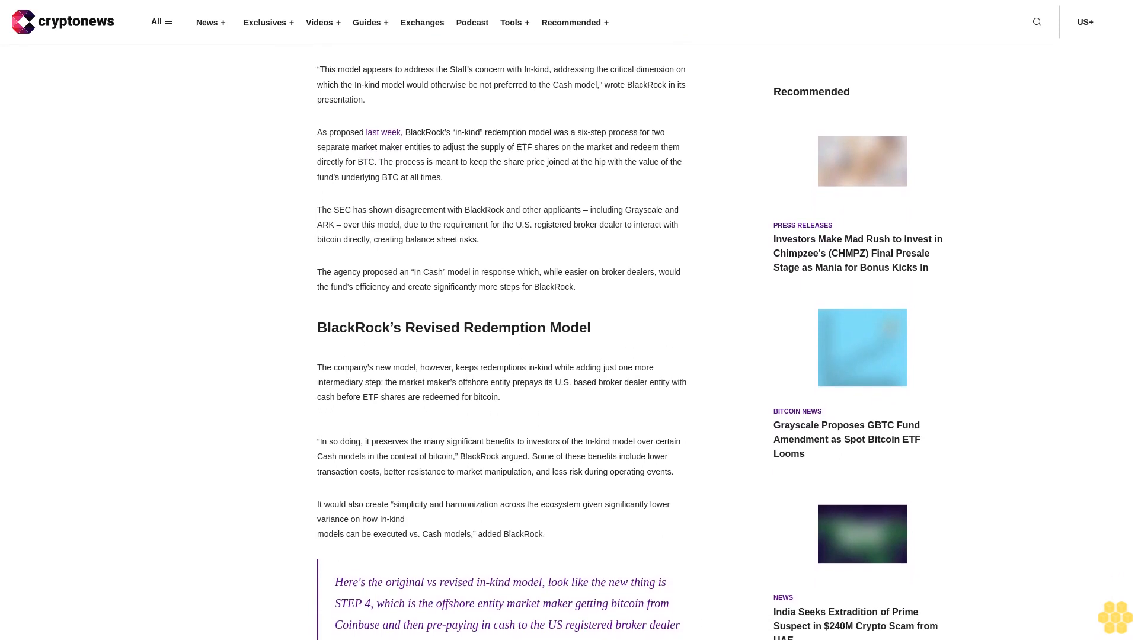
scroll(down, 3)
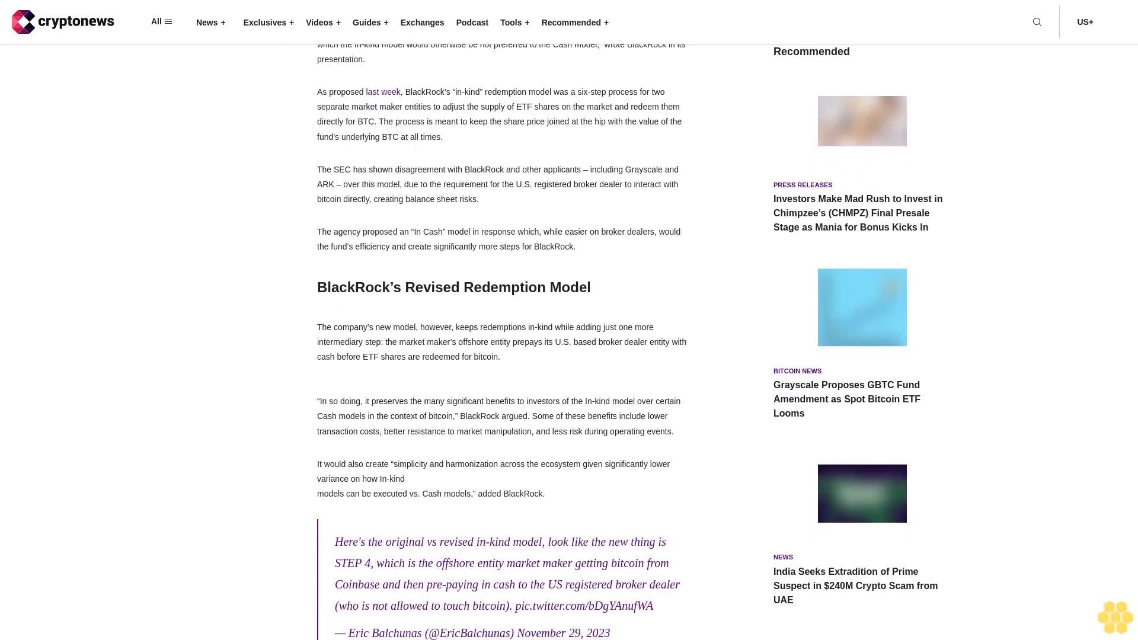
scroll(down, 3)
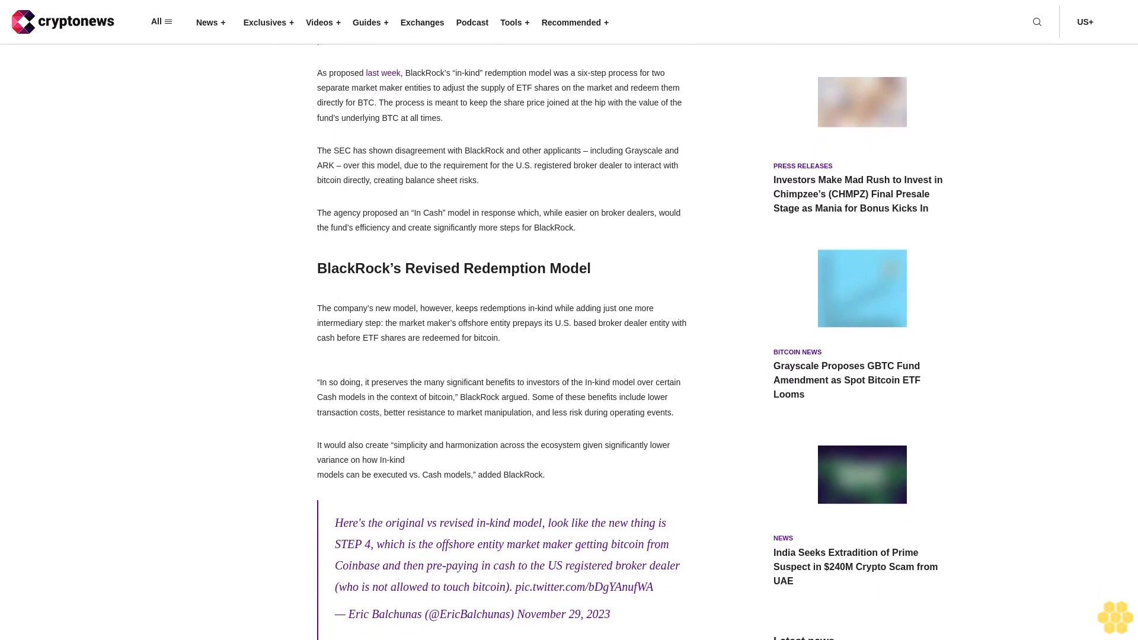
scroll(down, 3)
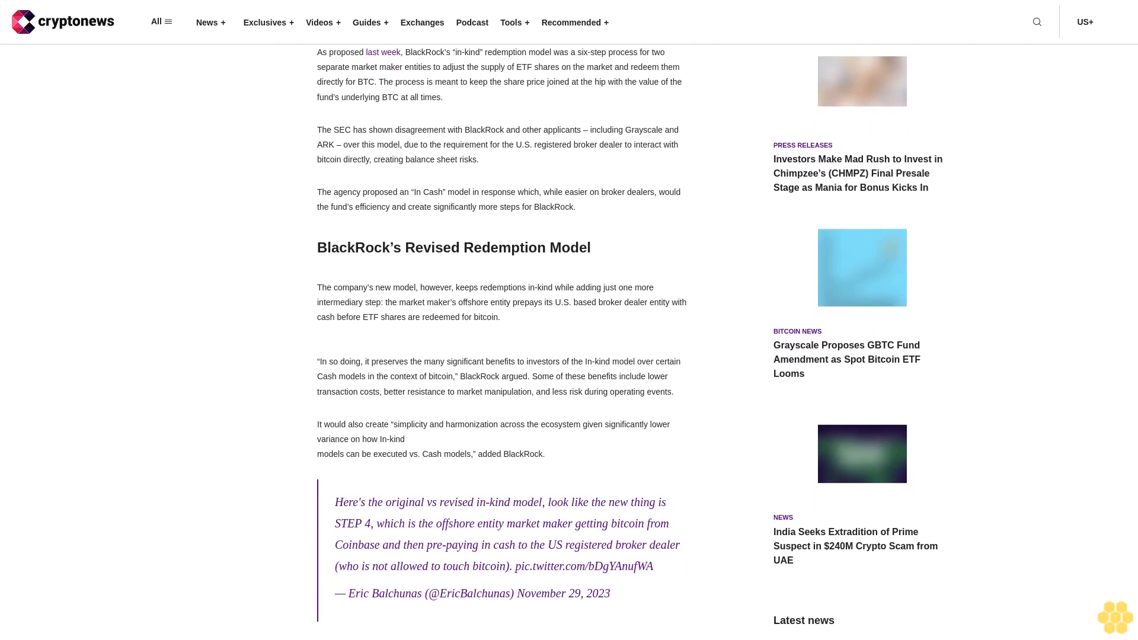
scroll(down, 3)
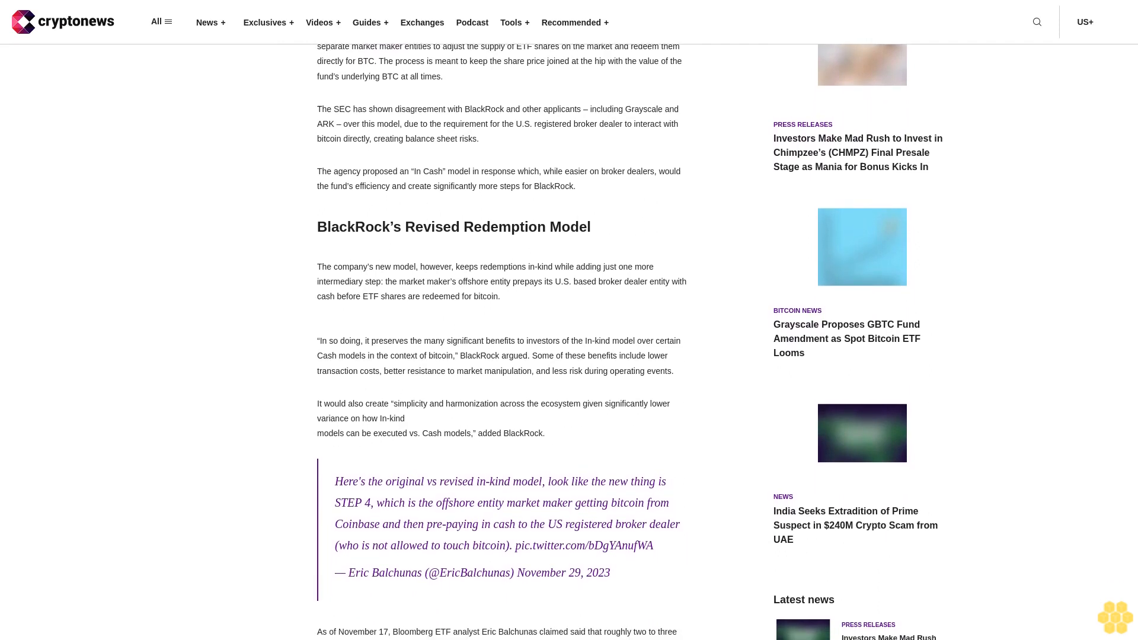
scroll(down, 3)
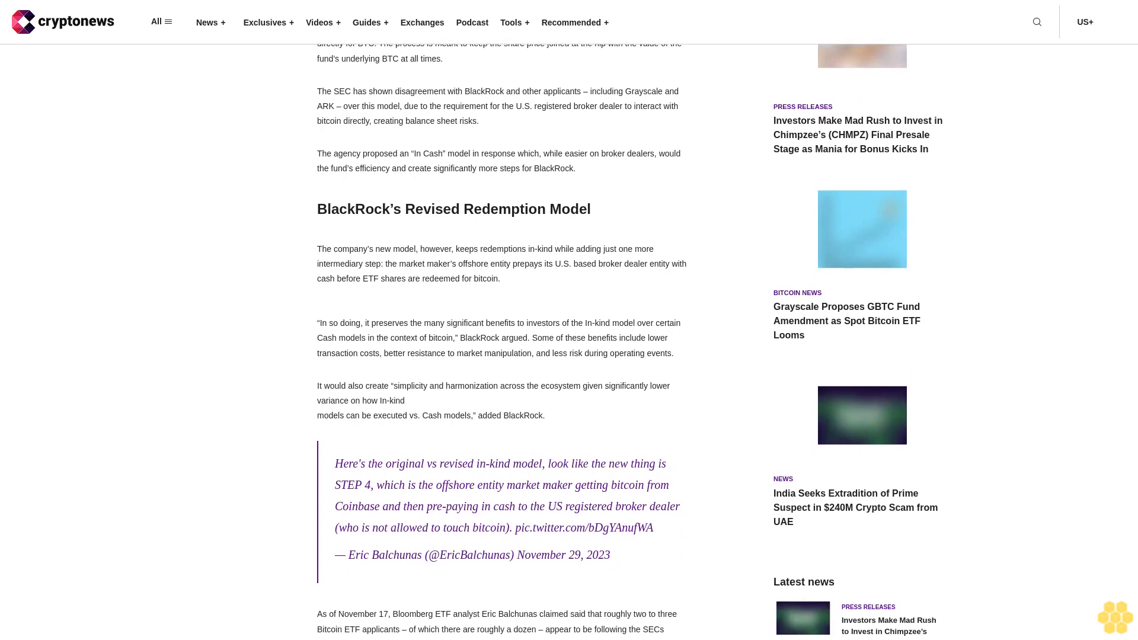
scroll(down, 3)
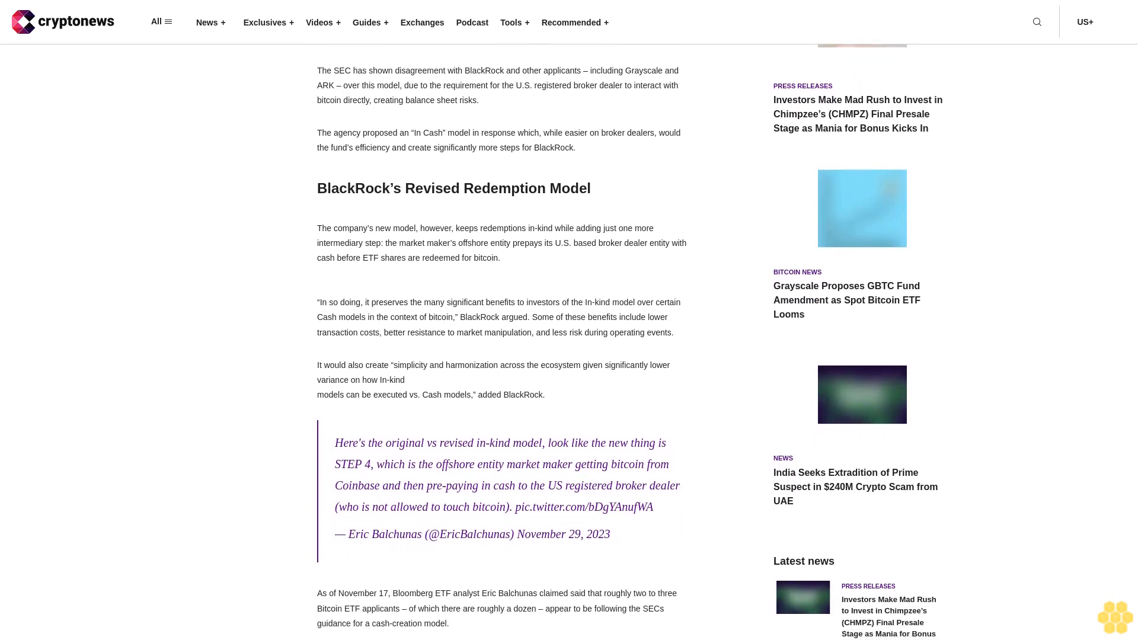
scroll(down, 3)
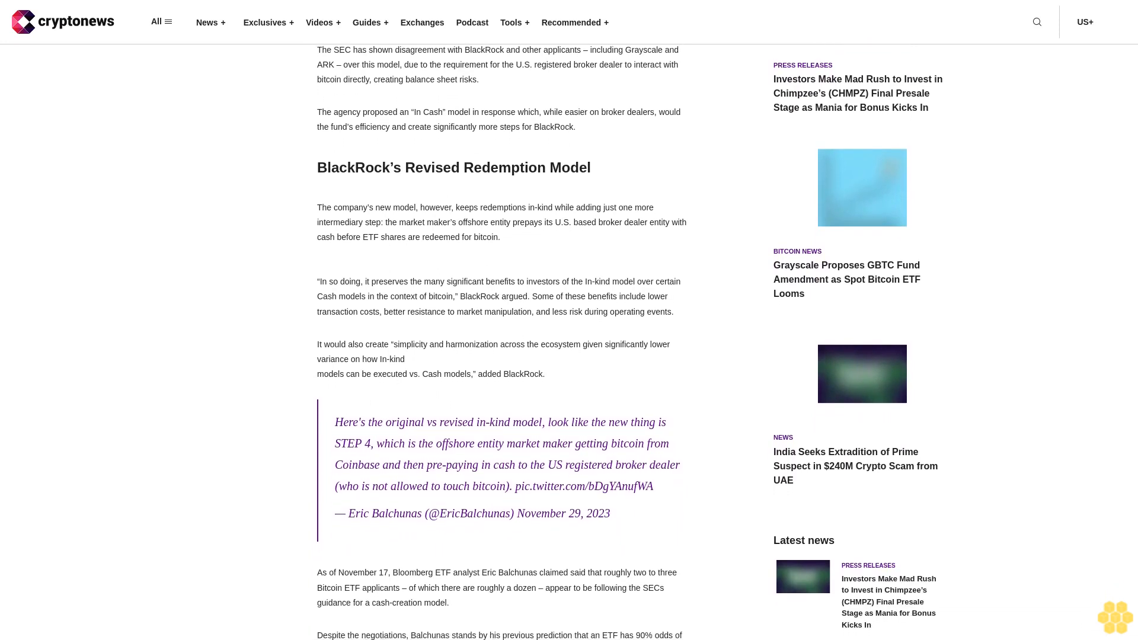
scroll(down, 3)
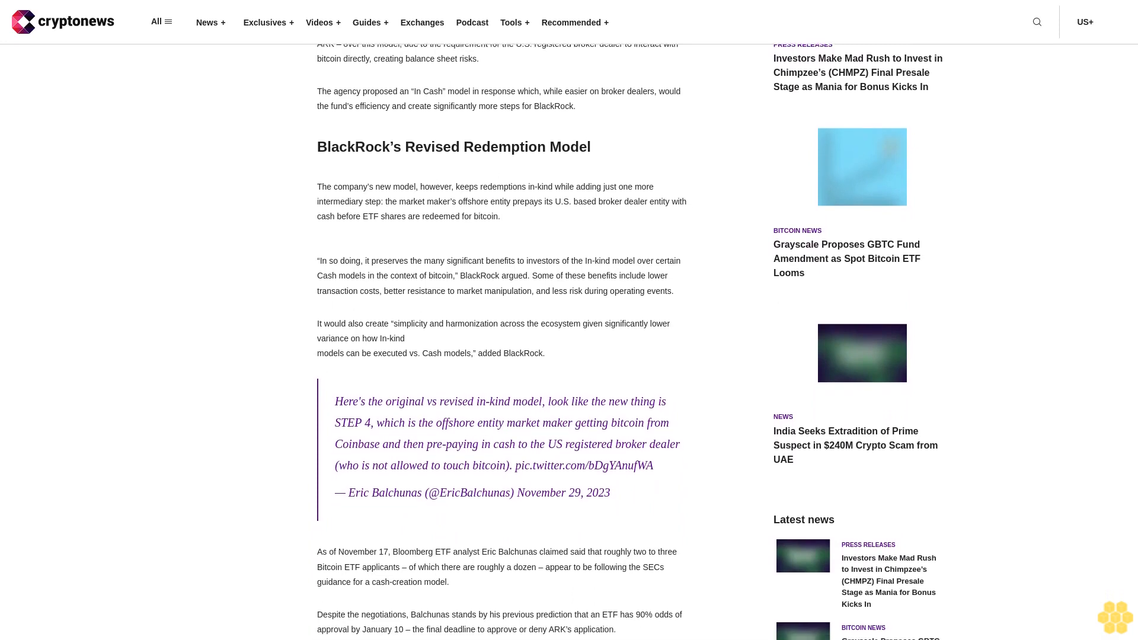
scroll(down, 3)
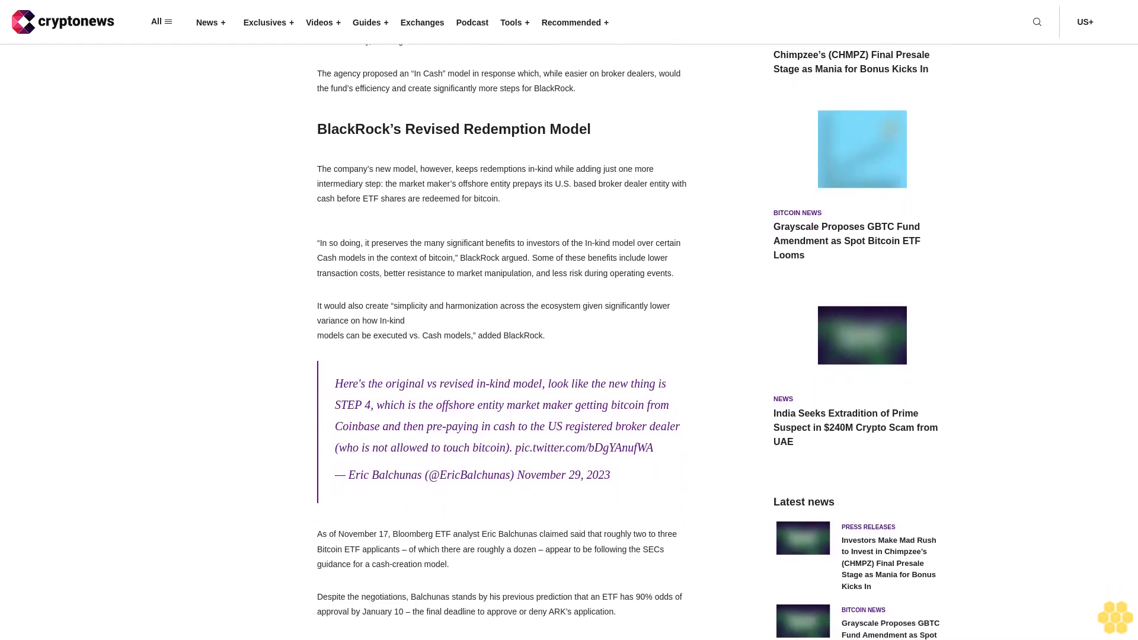
scroll(down, 3)
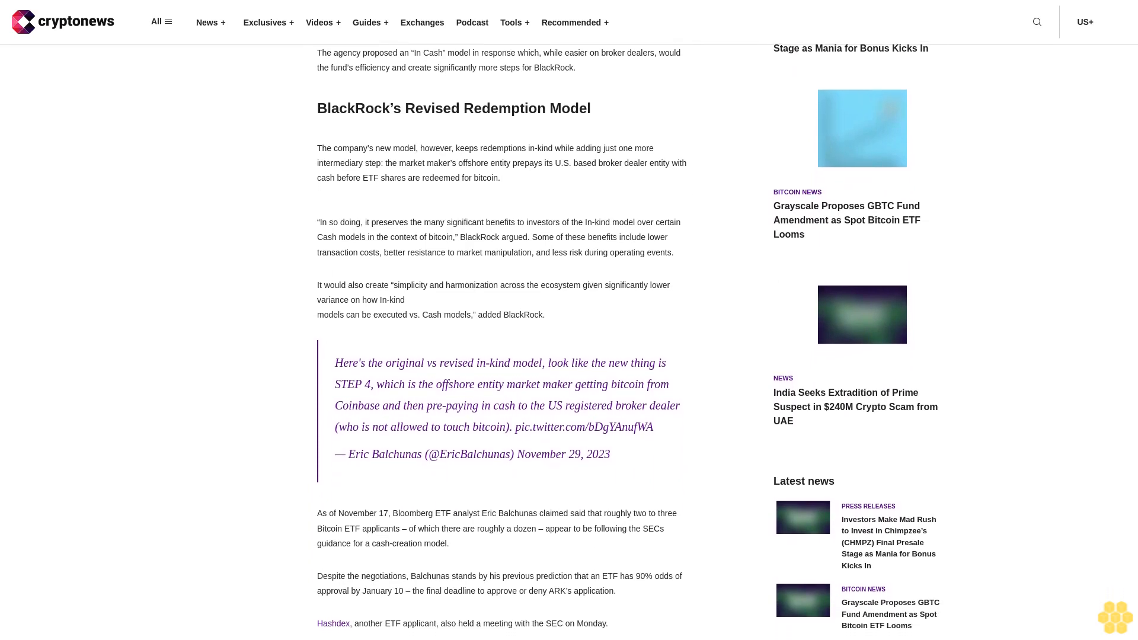
scroll(down, 3)
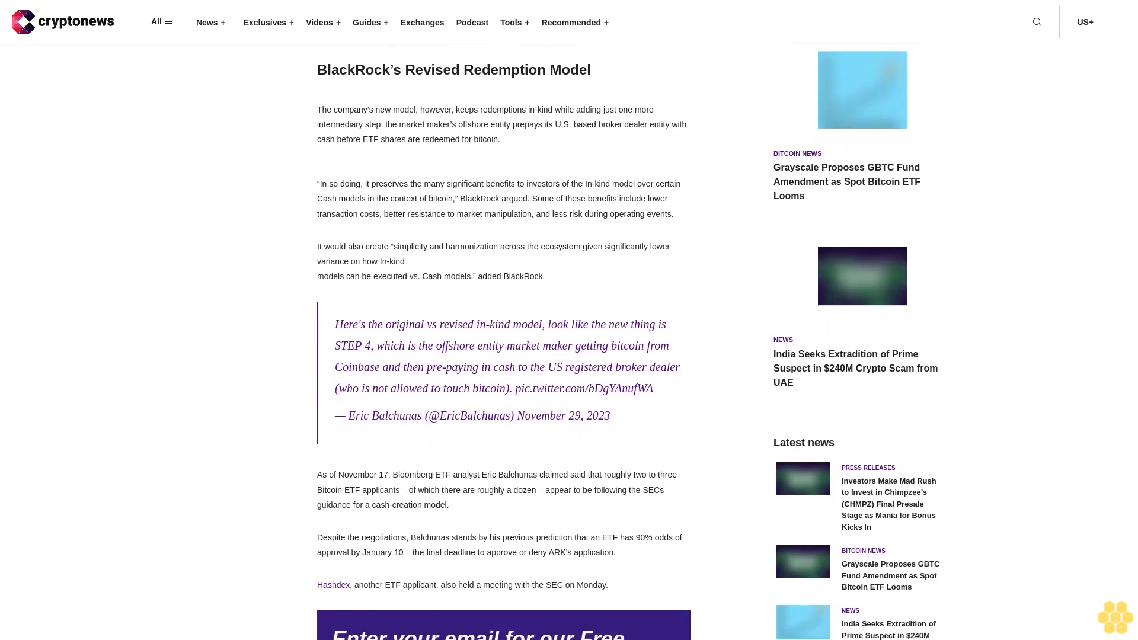
scroll(down, 3)
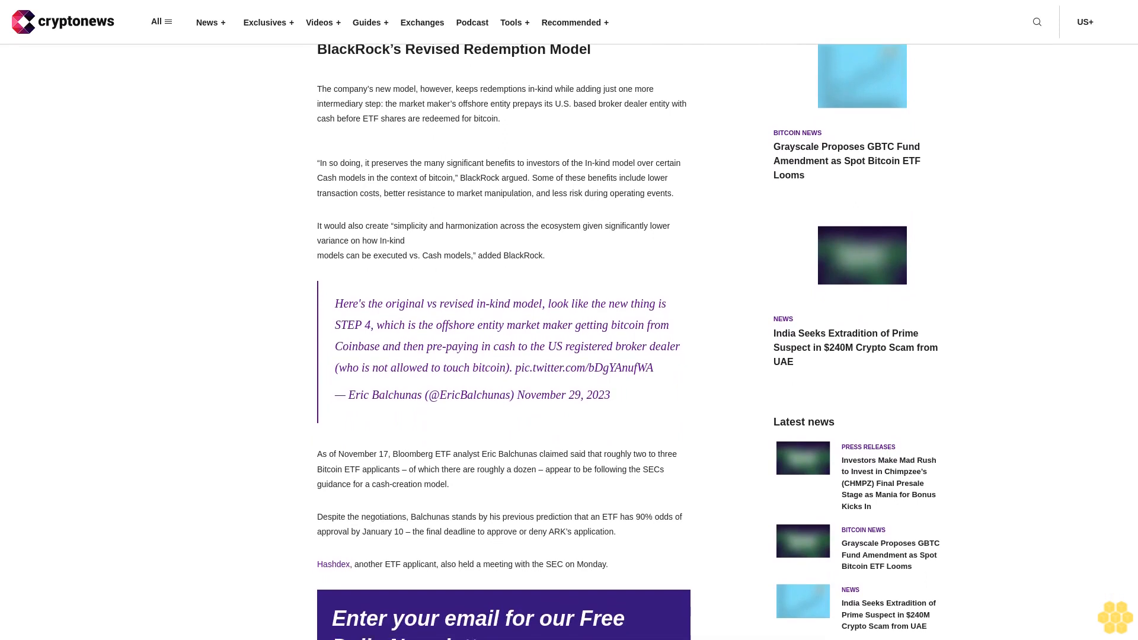
scroll(down, 3)
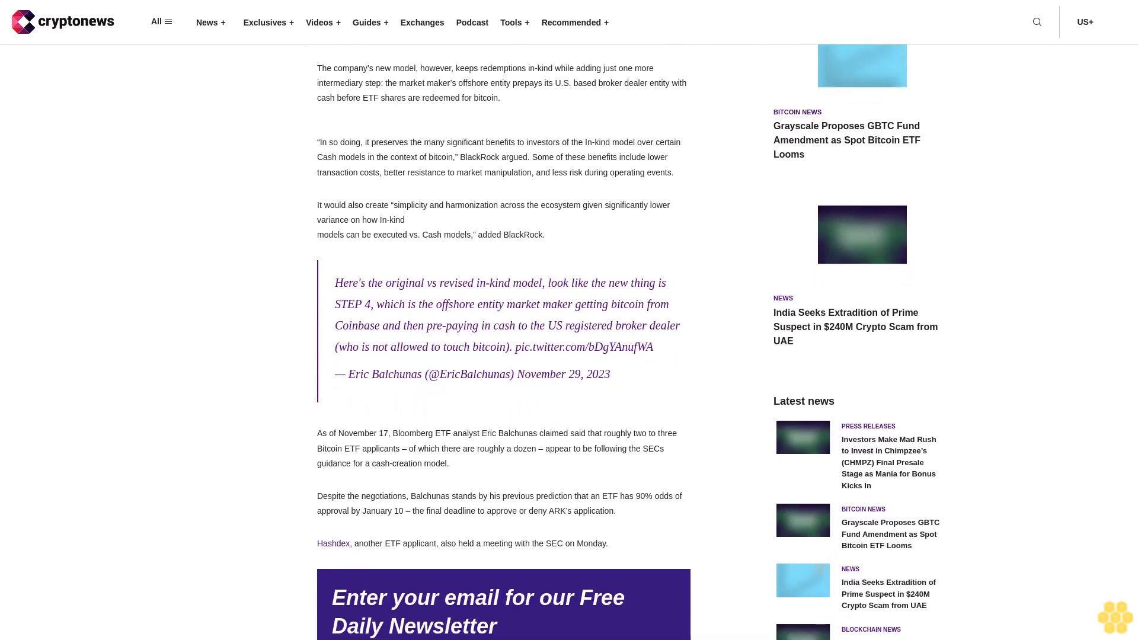
scroll(down, 3)
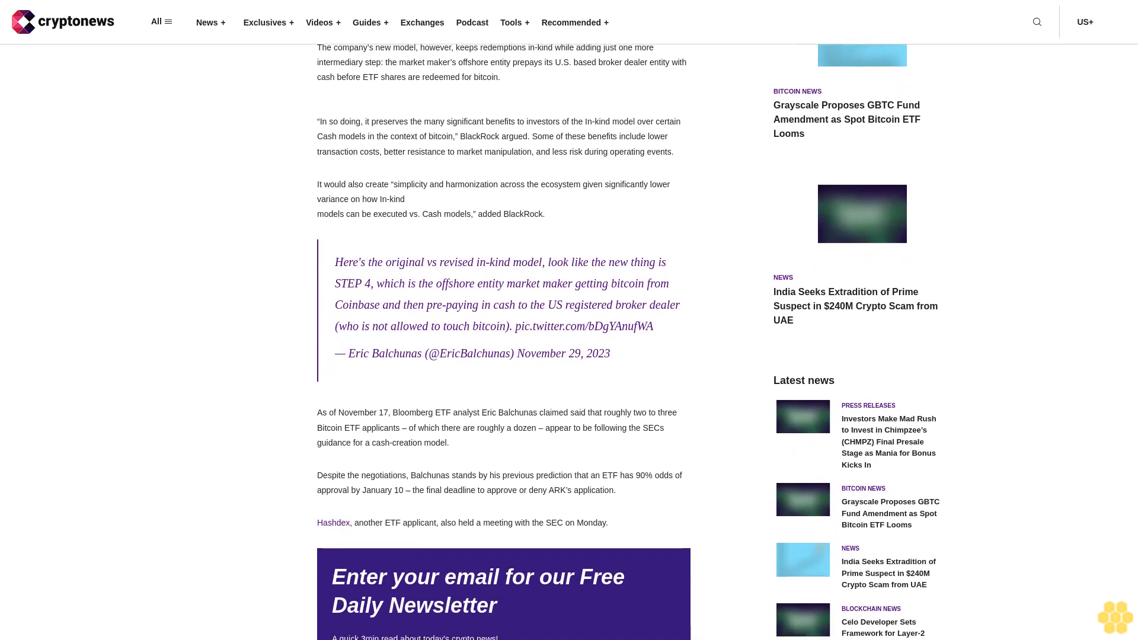
scroll(down, 3)
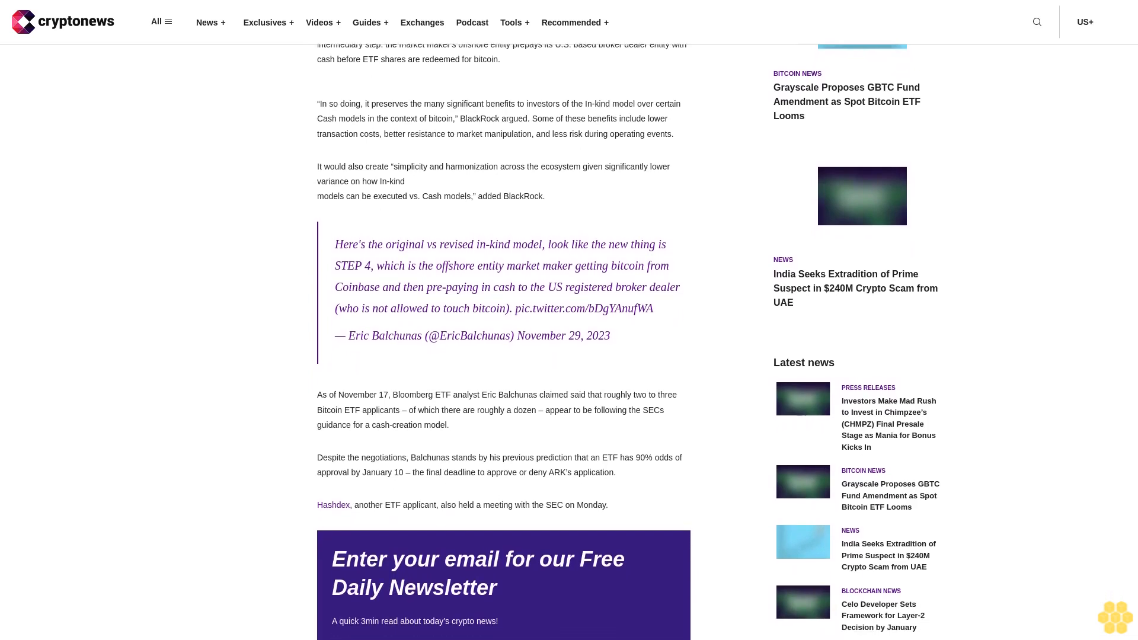
scroll(down, 3)
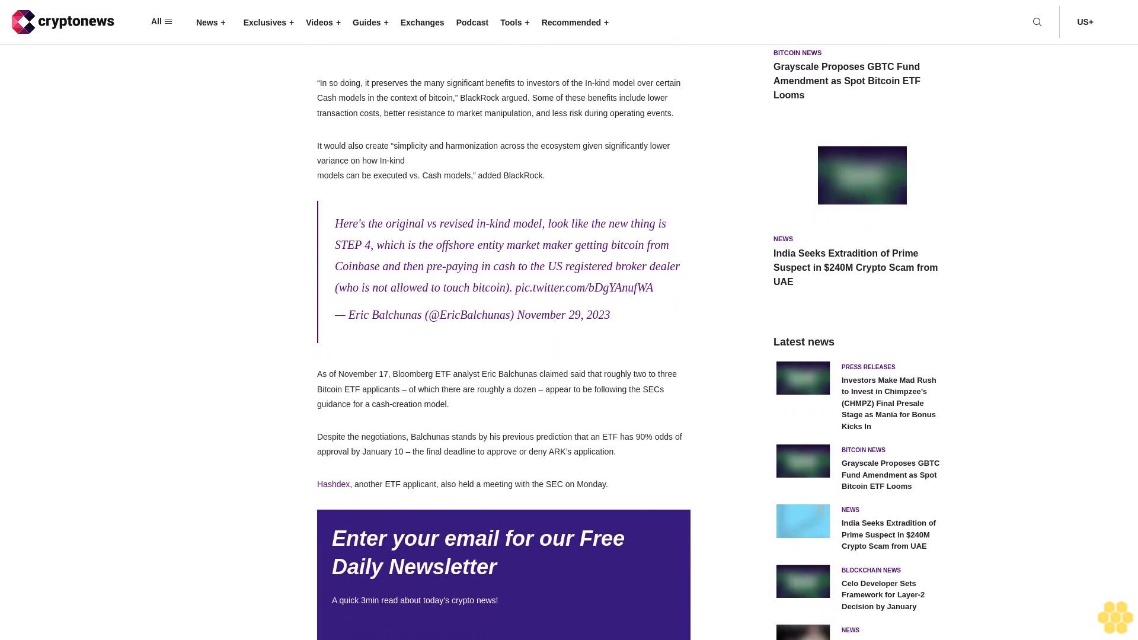
scroll(down, 3)
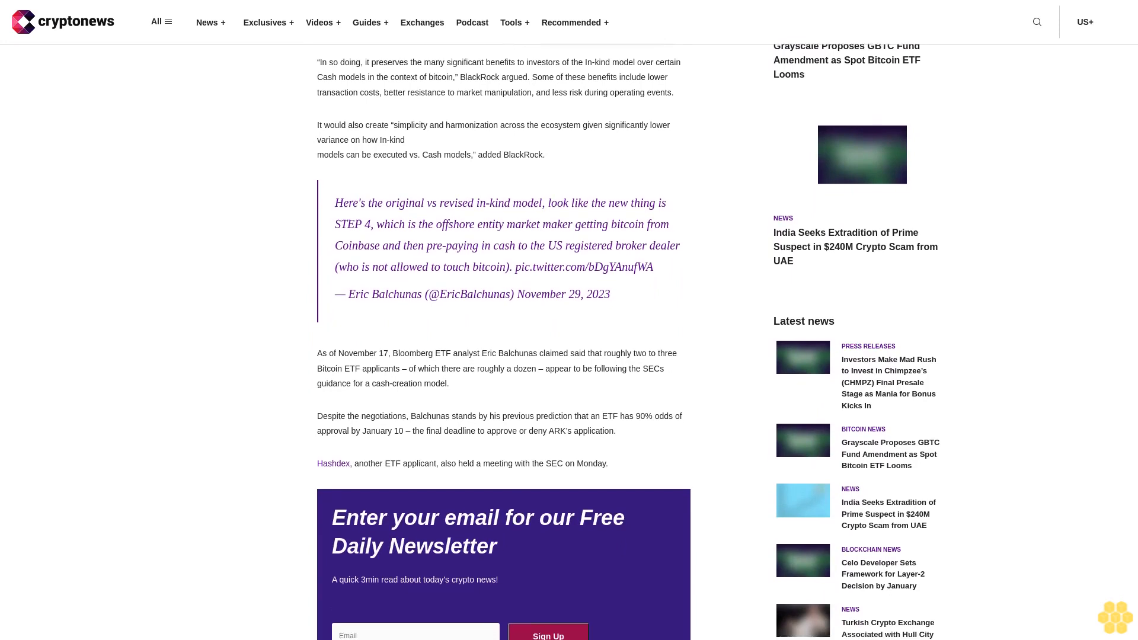
scroll(down, 3)
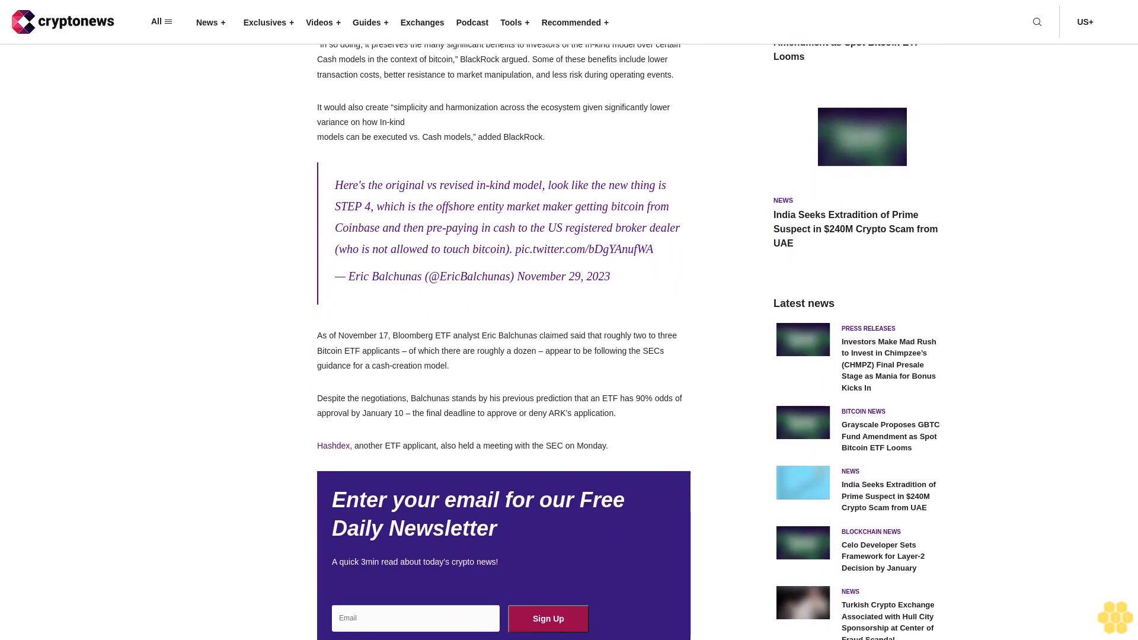
scroll(down, 3)
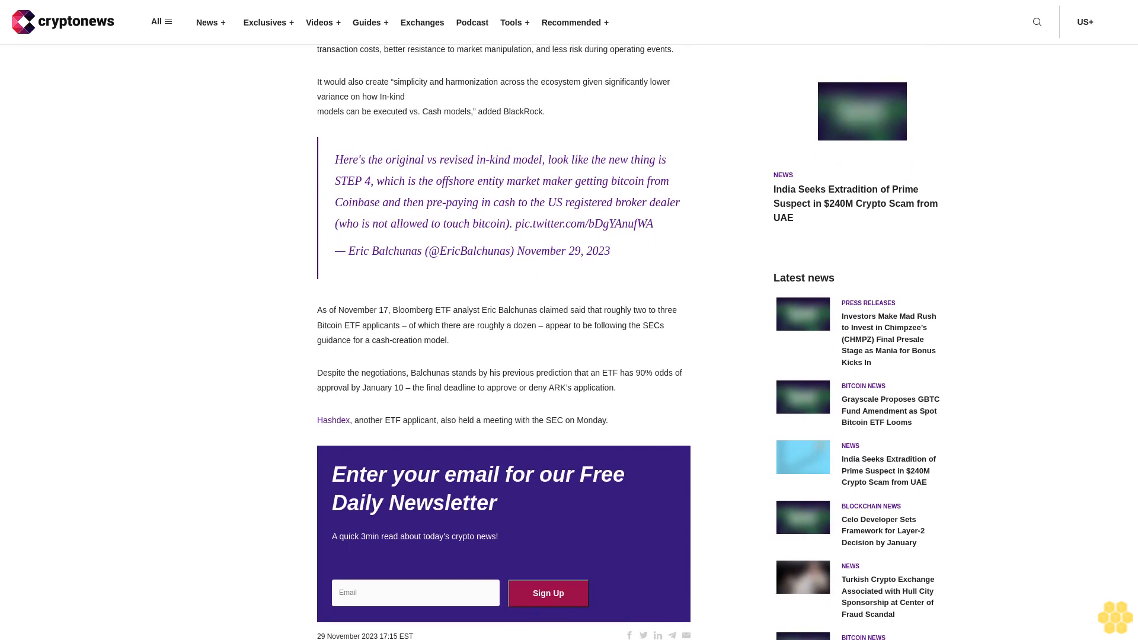